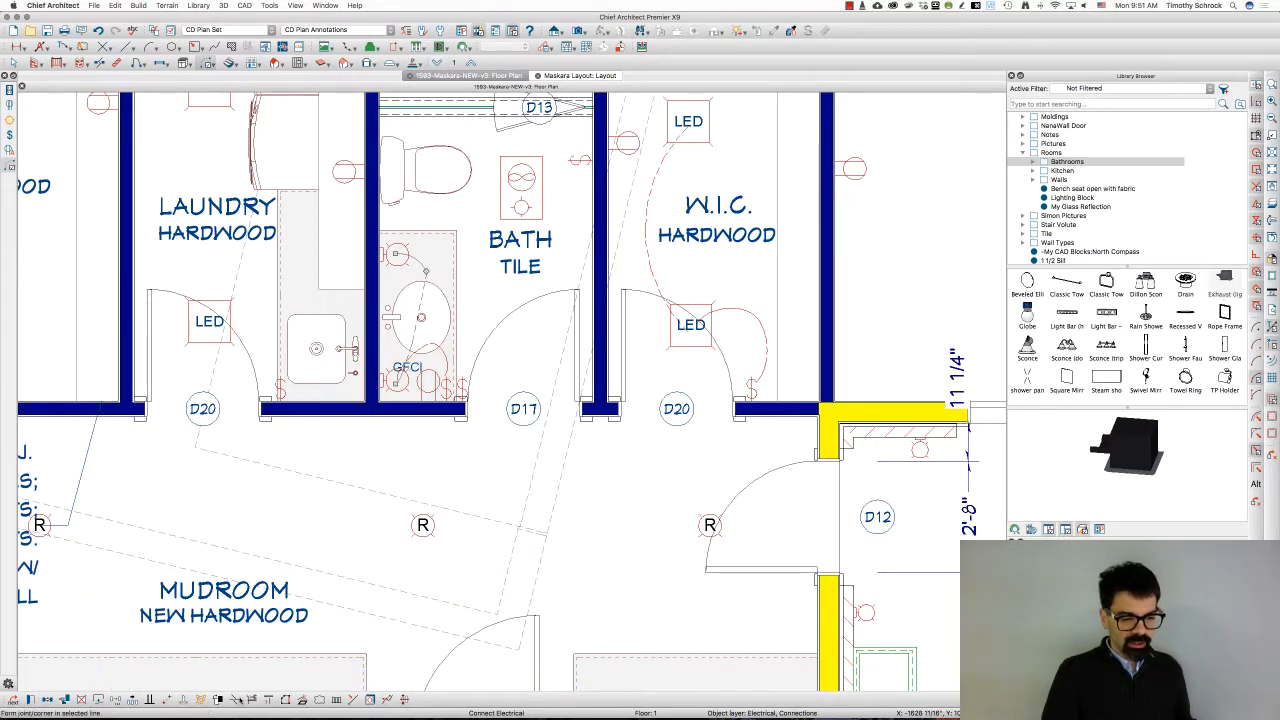
mouse_move(236, 700)
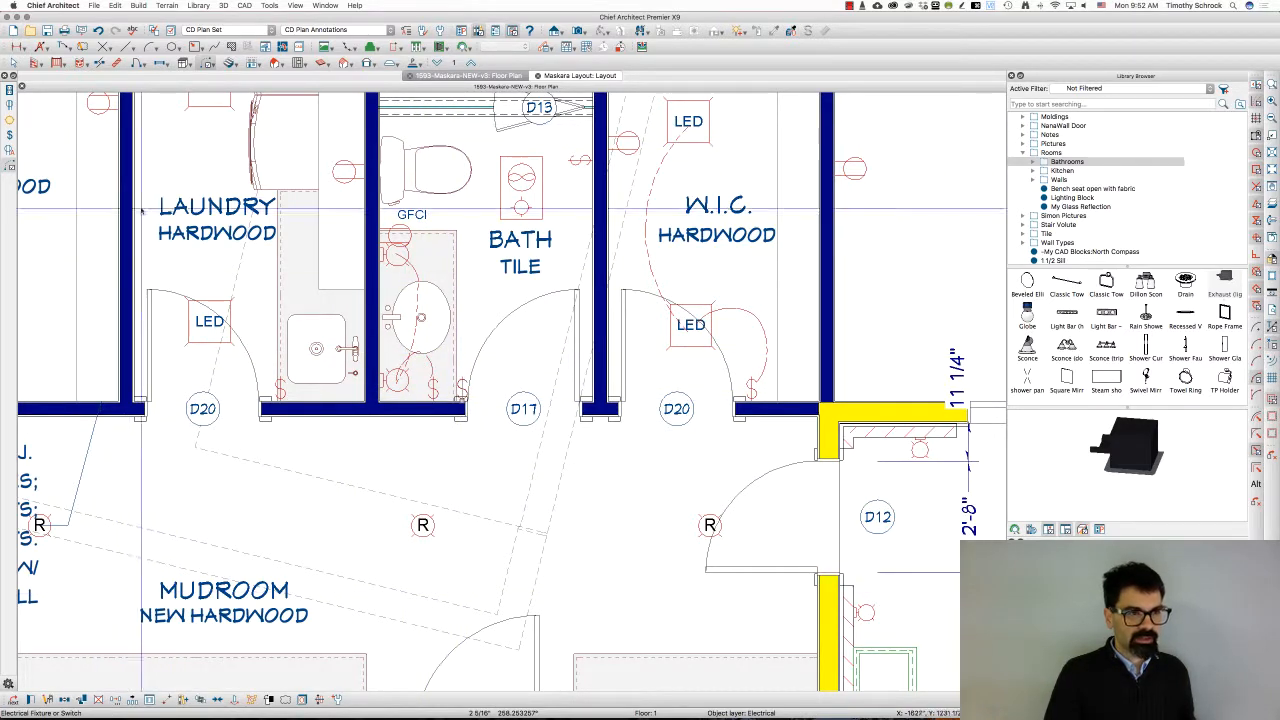
Pick a CAD drawing tool from the CAD toolbar for the shower and bath area.
click(228, 62)
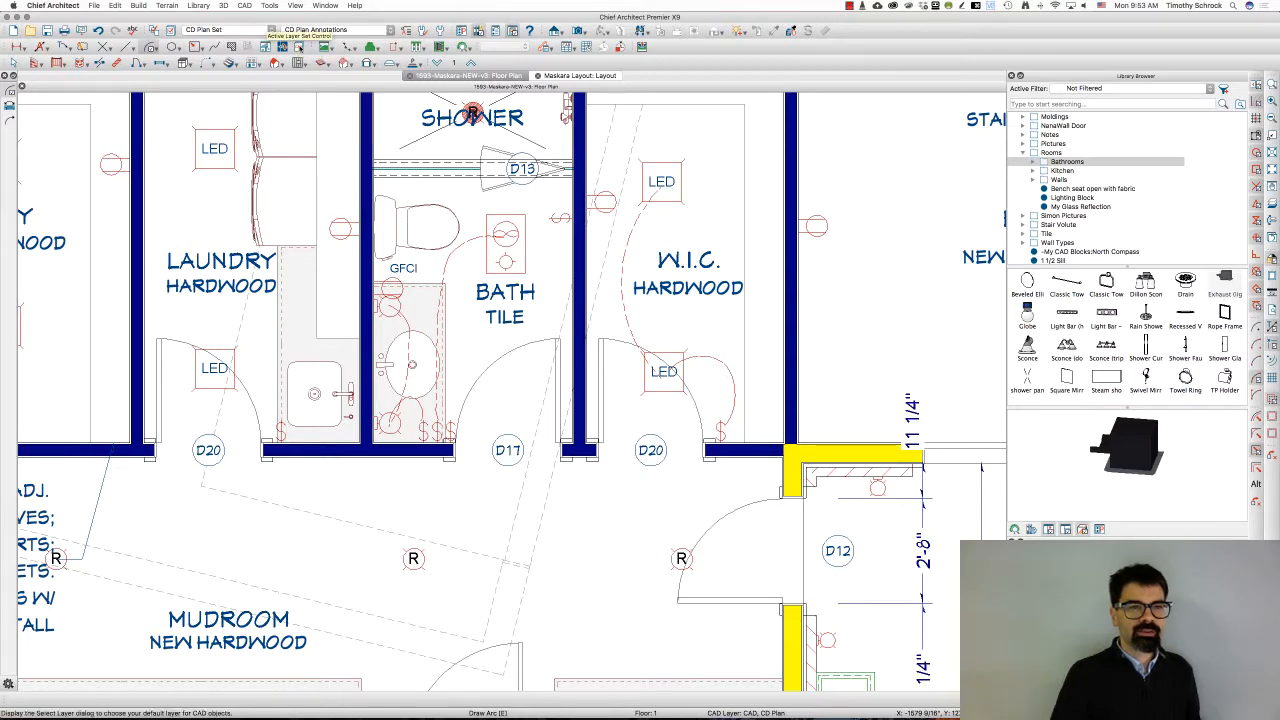
Set the current CAD layer to Electrical, Connections via CAD > Current CAD Layer.
click(244, 4)
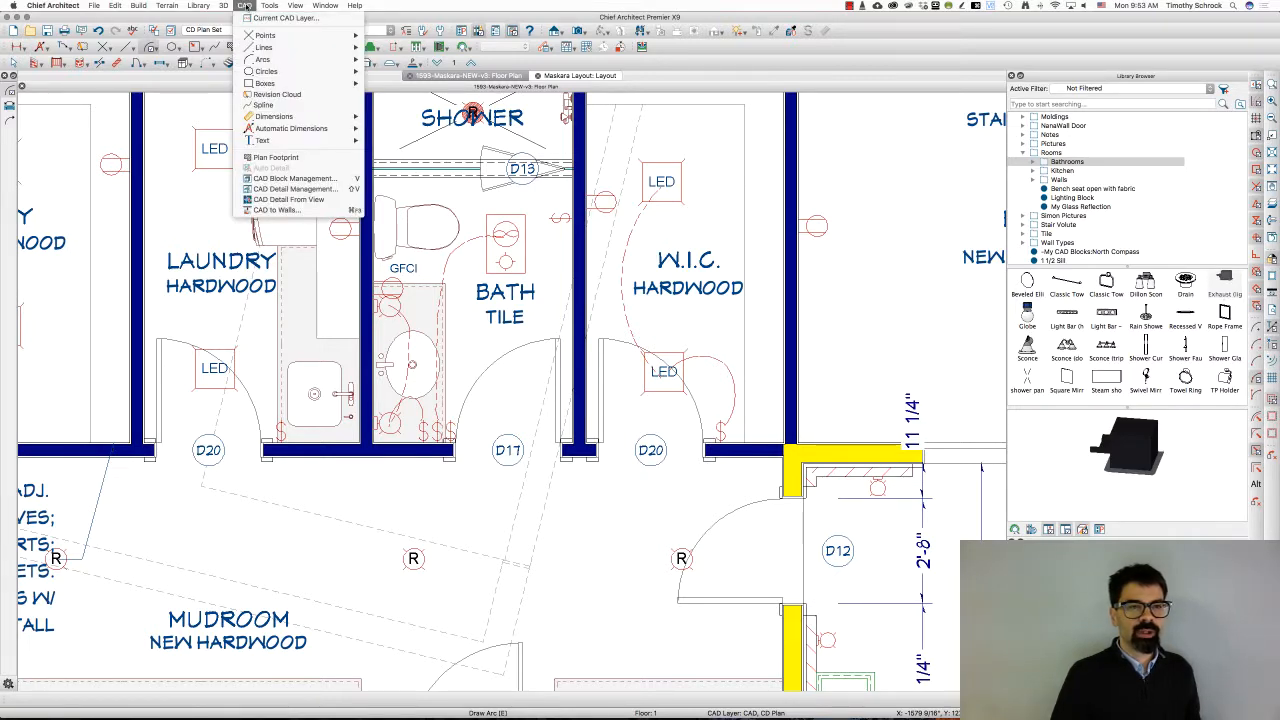
click(284, 18)
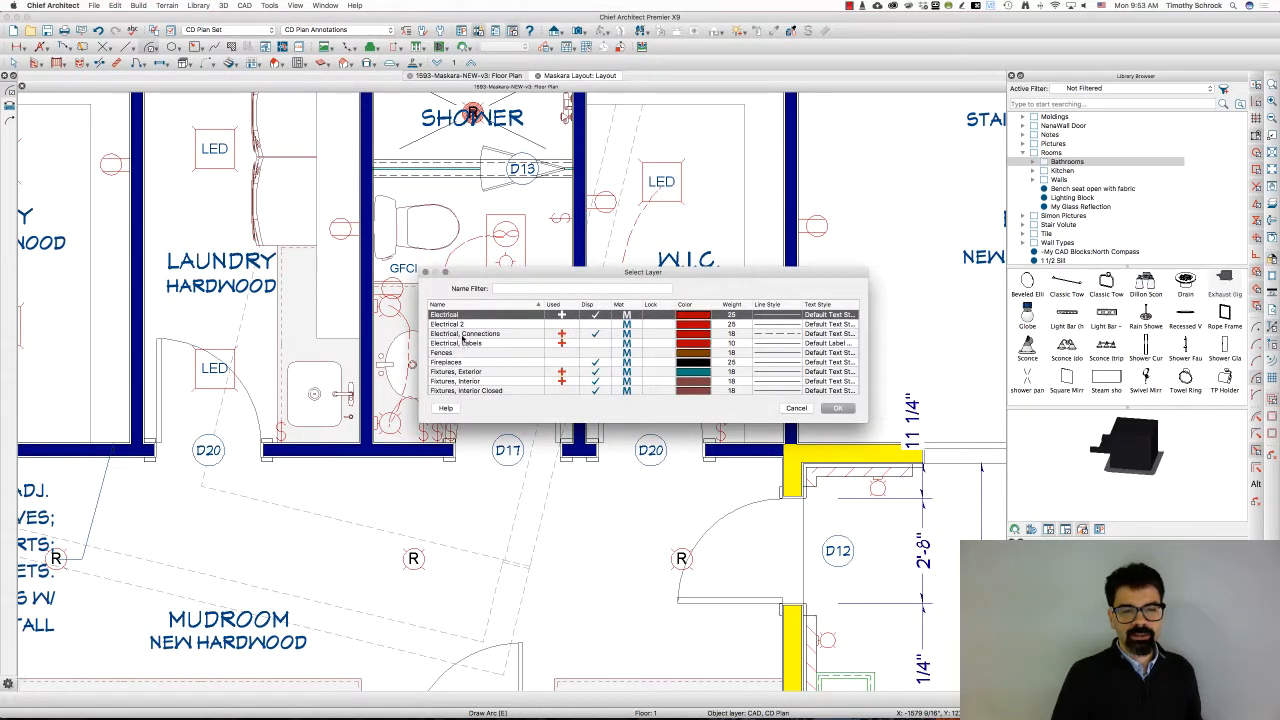
click(464, 332)
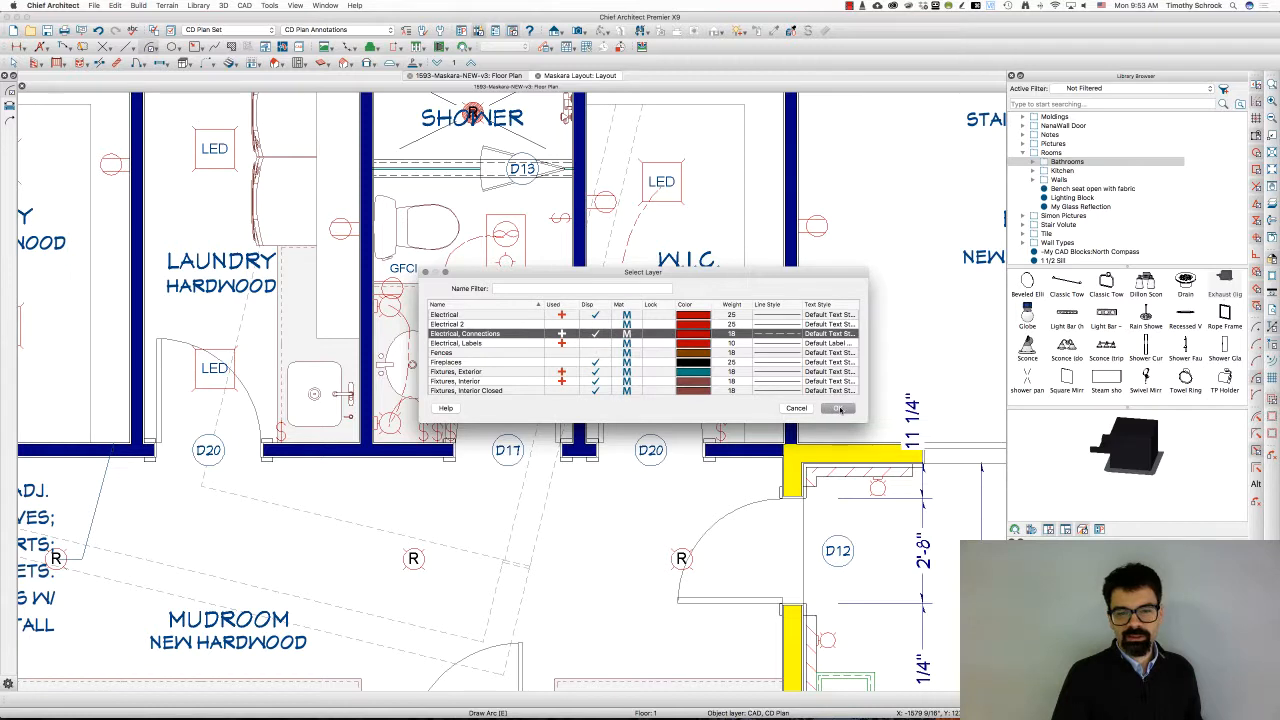
click(838, 408)
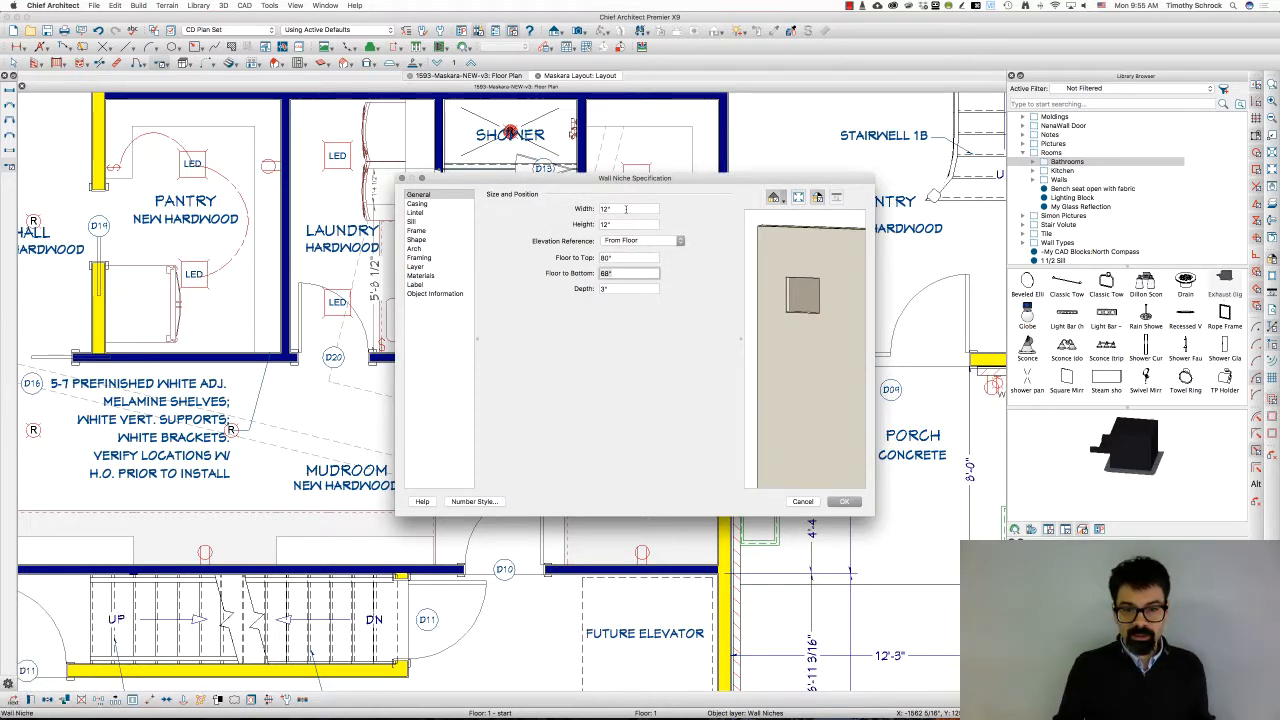
Set the wall niche's Floor to Bottom to 48" and accept the Wall Niche Specification.
text(48)
click(628, 258)
text(54)
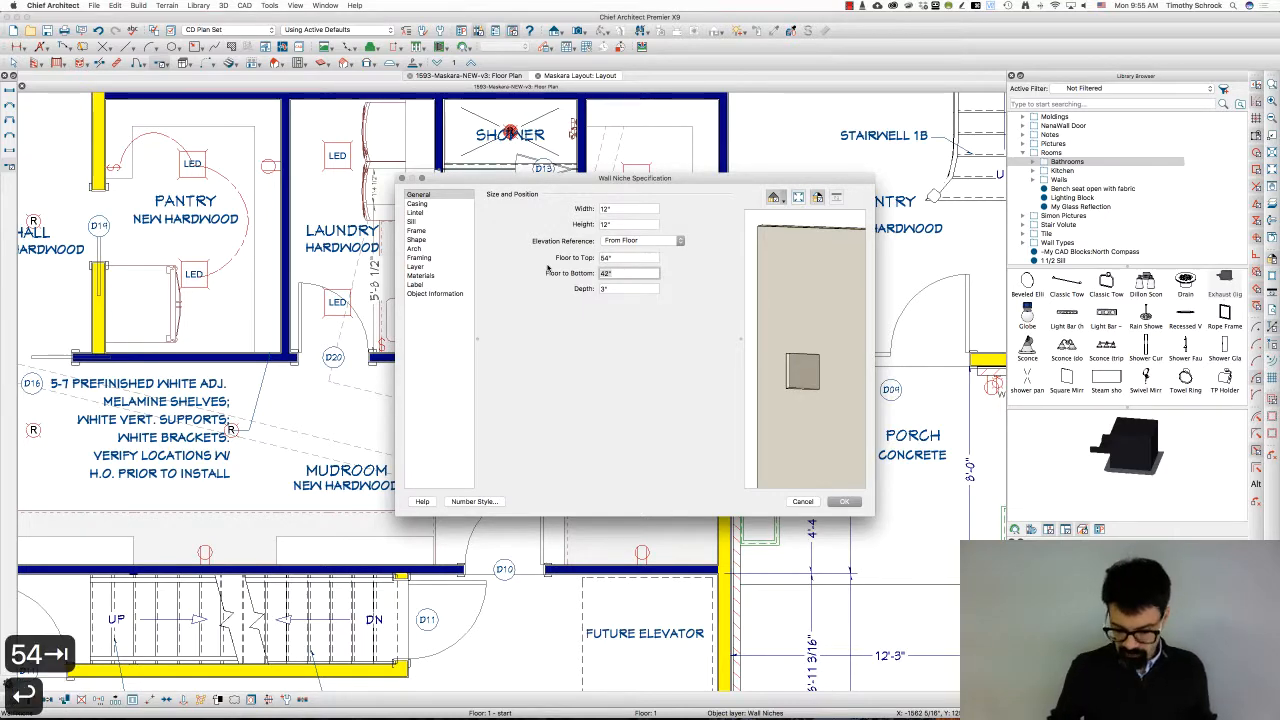
click(844, 500)
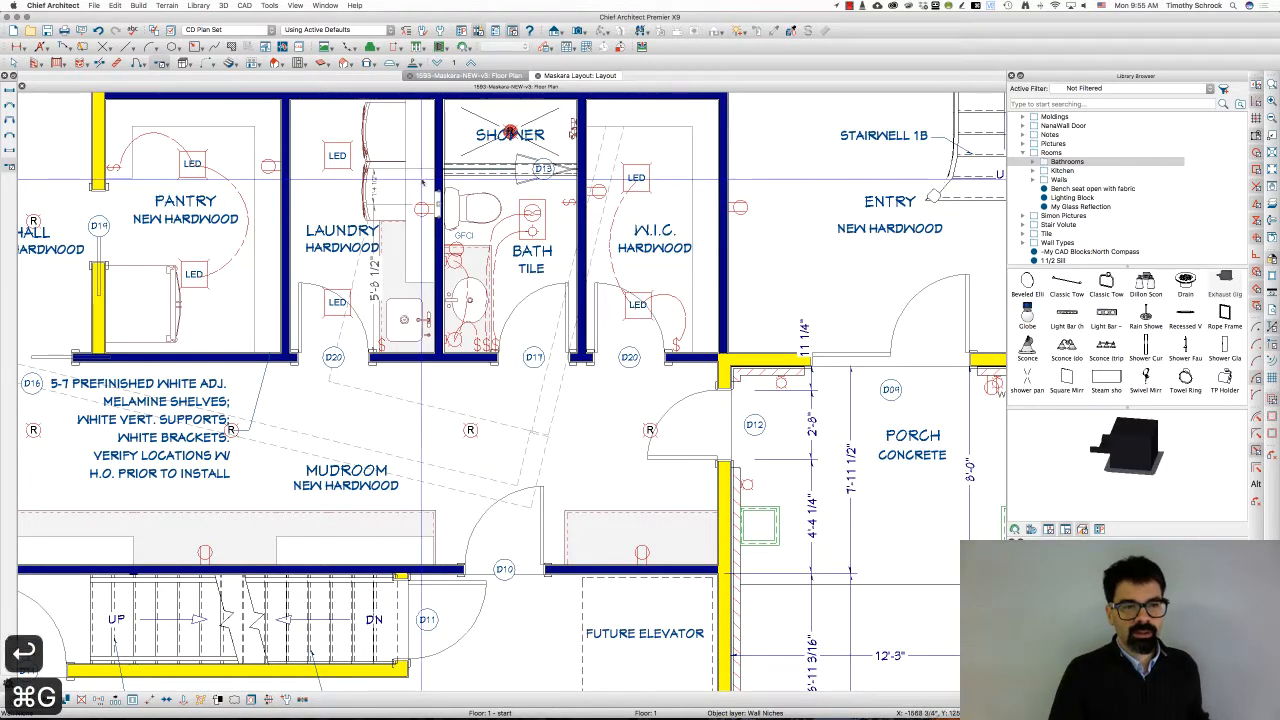